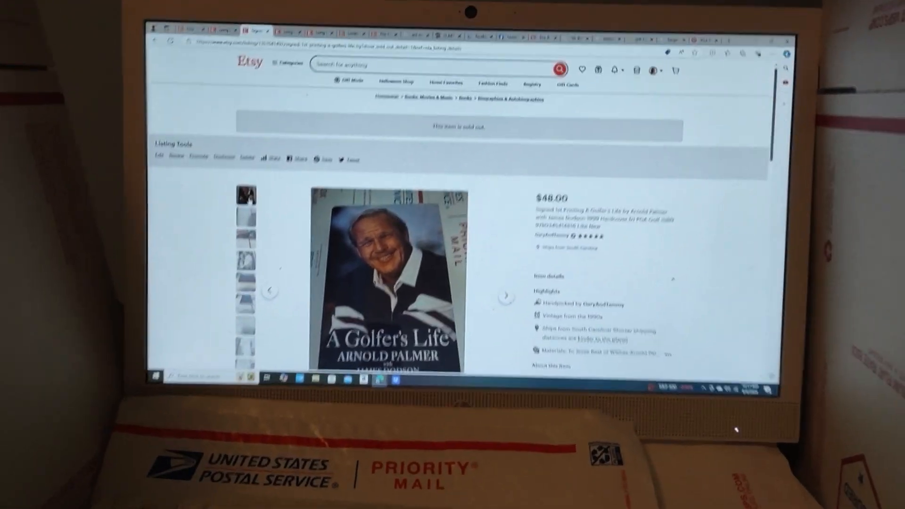
Scroll down the pine needles listing page to view more of its details
scroll("down", 3)
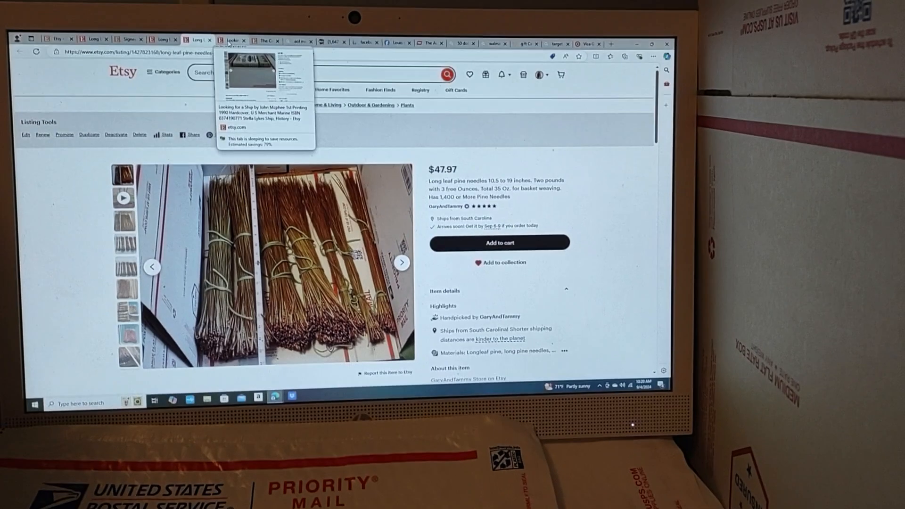
left_click(231, 38)
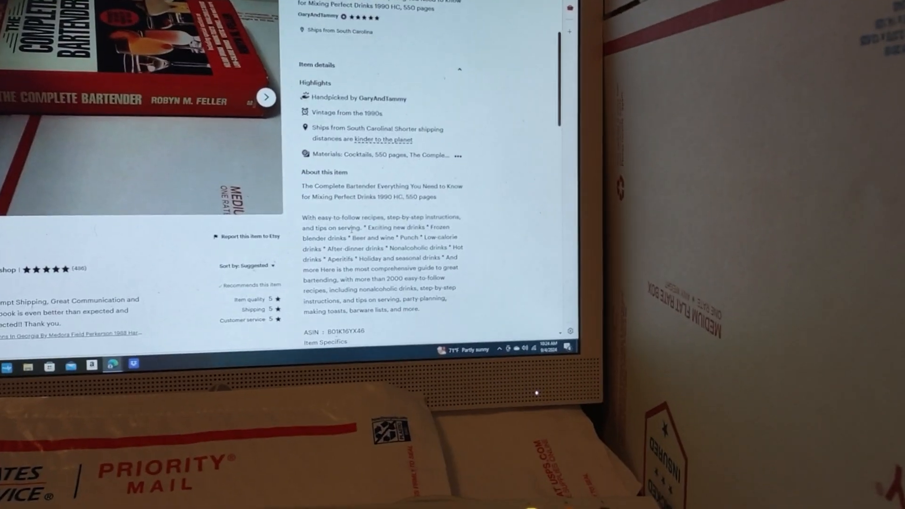
scroll("down", 3)
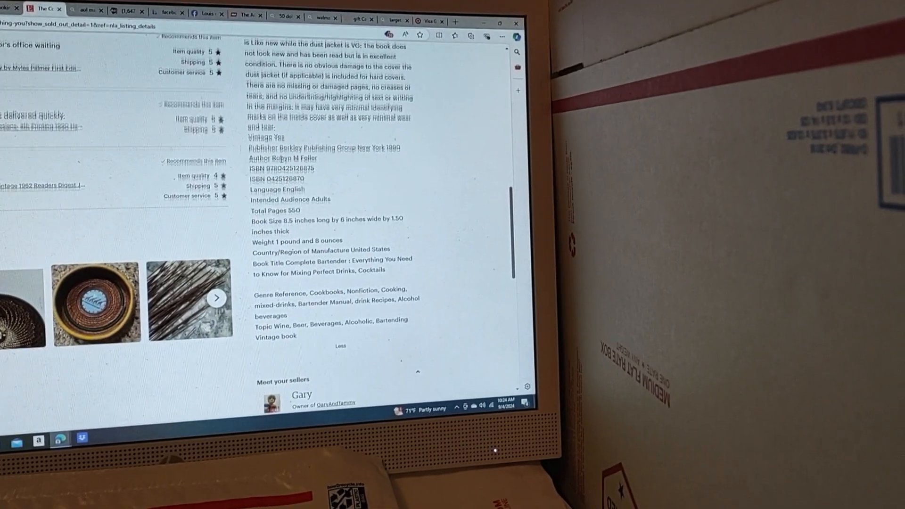
scroll("up", 3)
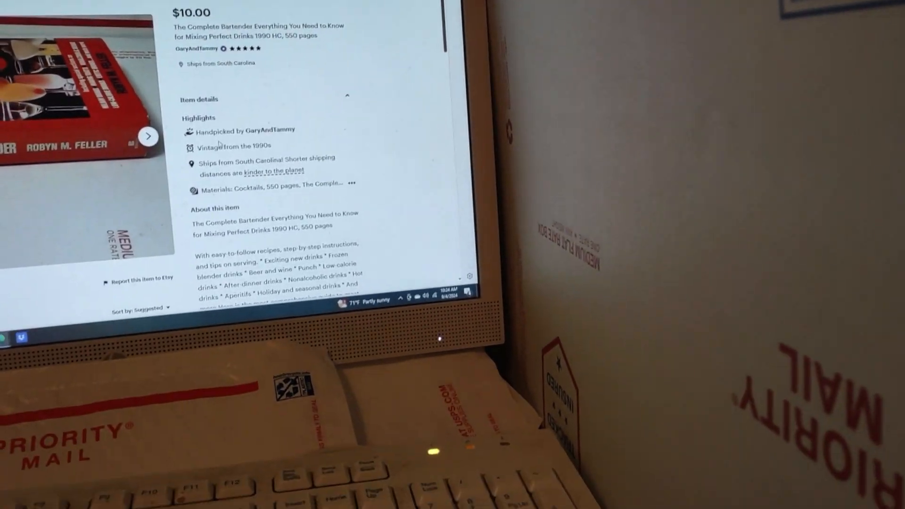
scroll("down", 3)
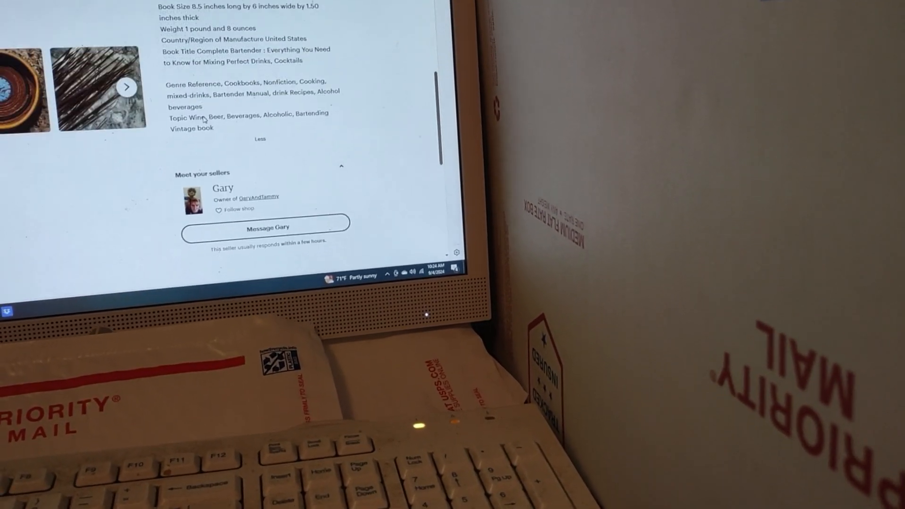